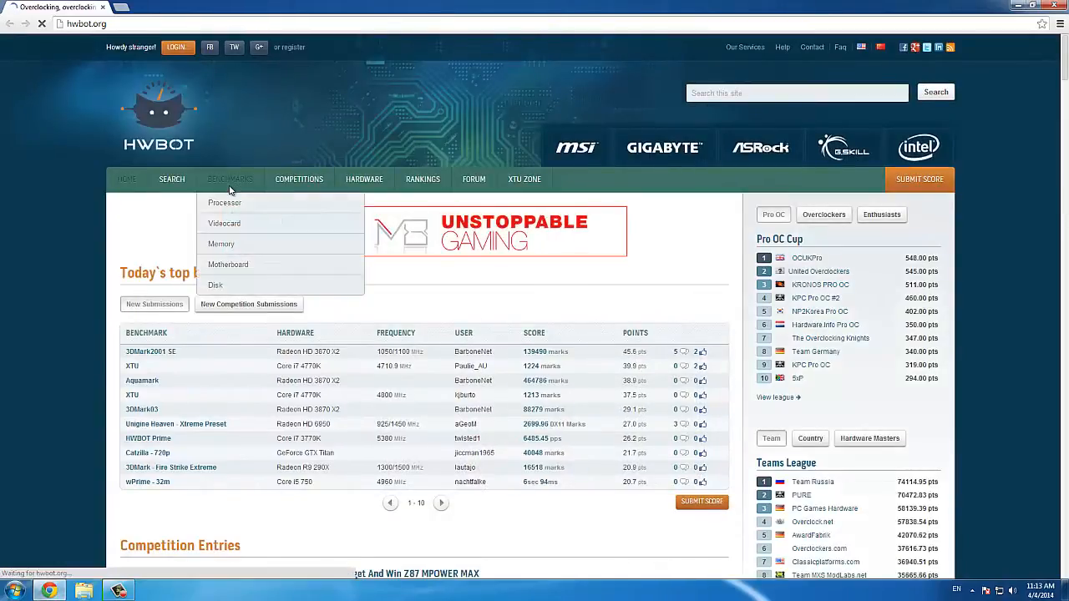
# - Go to HWBOT's Benchmarks list and pick Aquamark's download under Videocard benchmarks
pyautogui.click(229, 178)
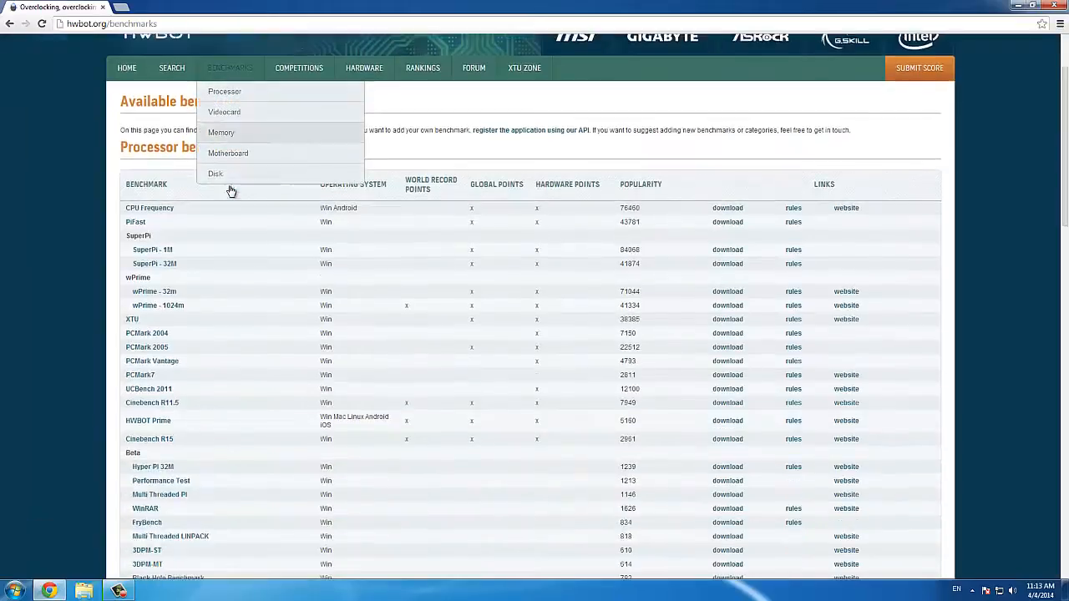
pyautogui.scroll(-3)
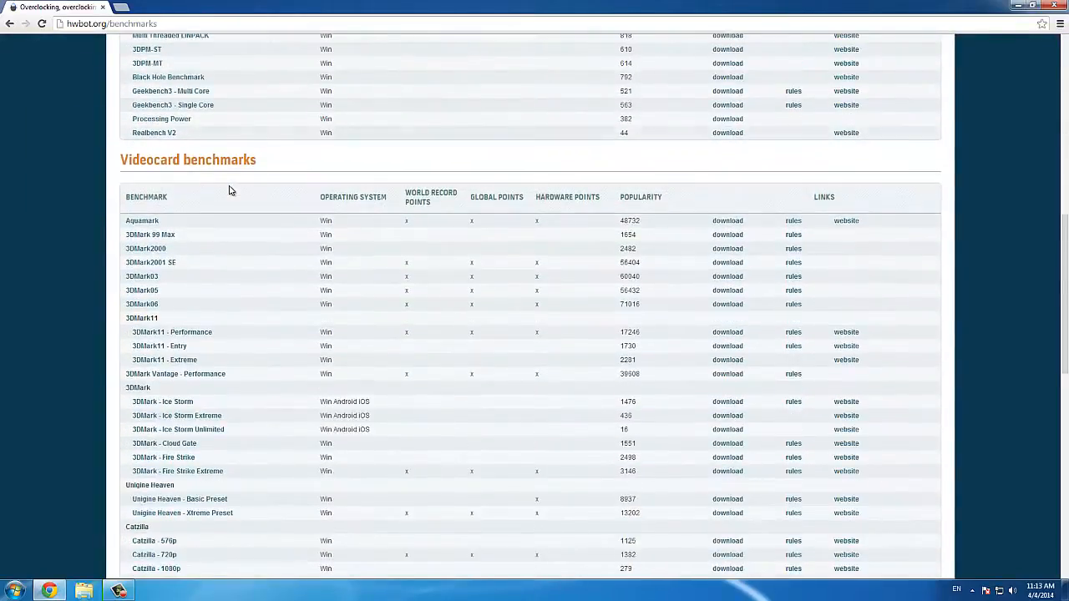
pyautogui.scroll(-3)
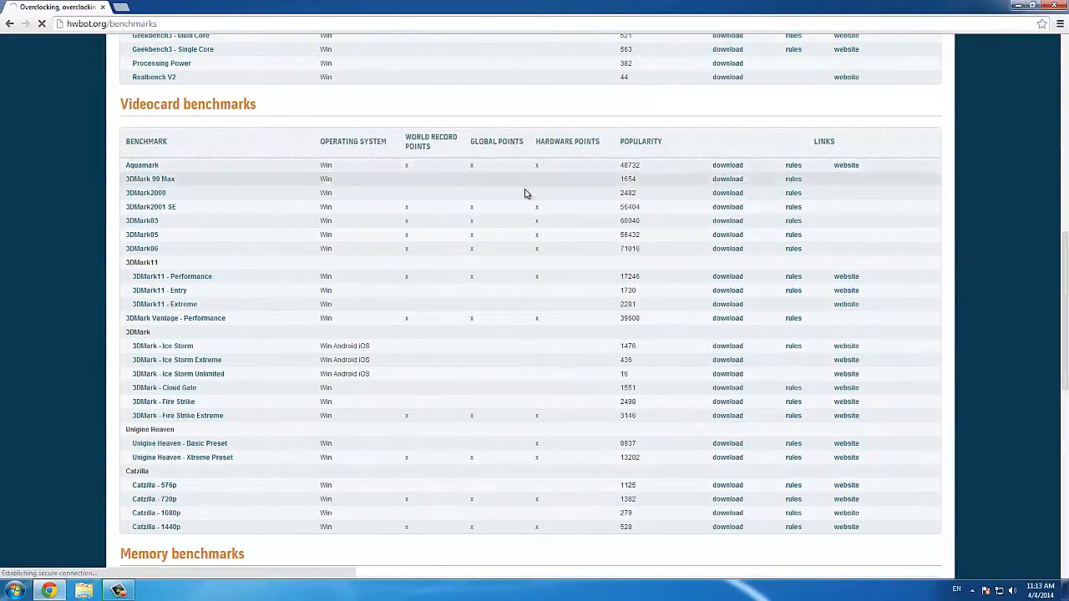
pyautogui.click(727, 164)
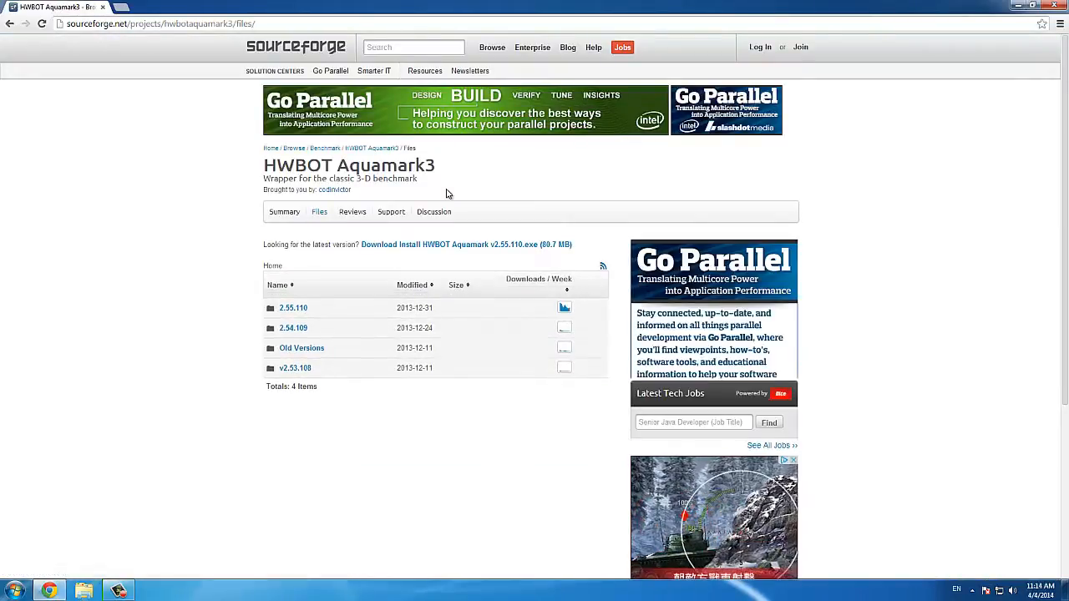
pyautogui.moveTo(293, 308)
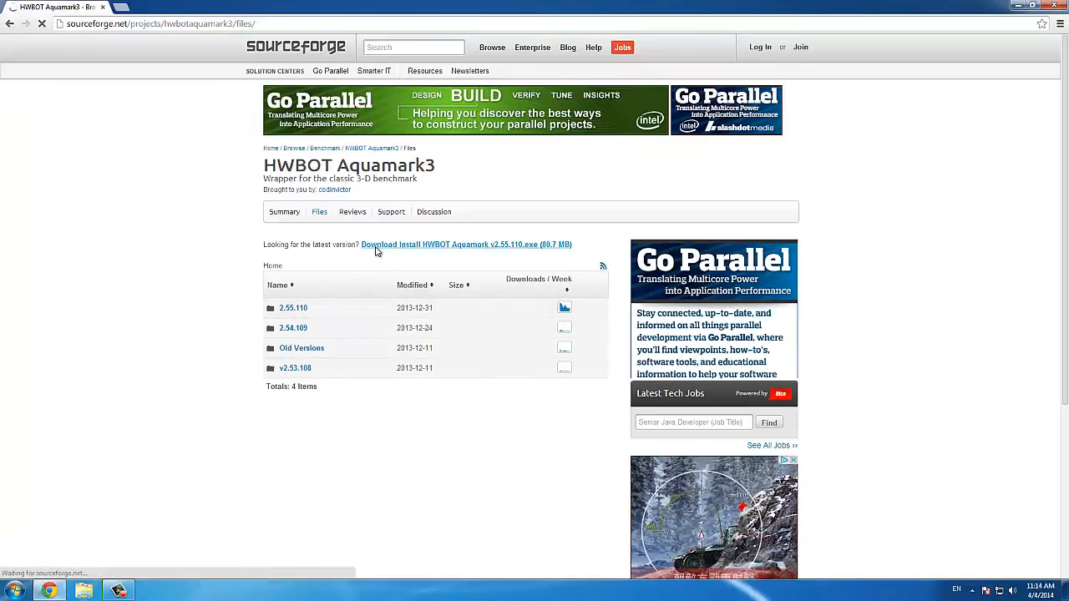
# - Download 'HWBOT Aquamark v2.55.110.exe' from SourceForge and show it in its folder
pyautogui.click(466, 244)
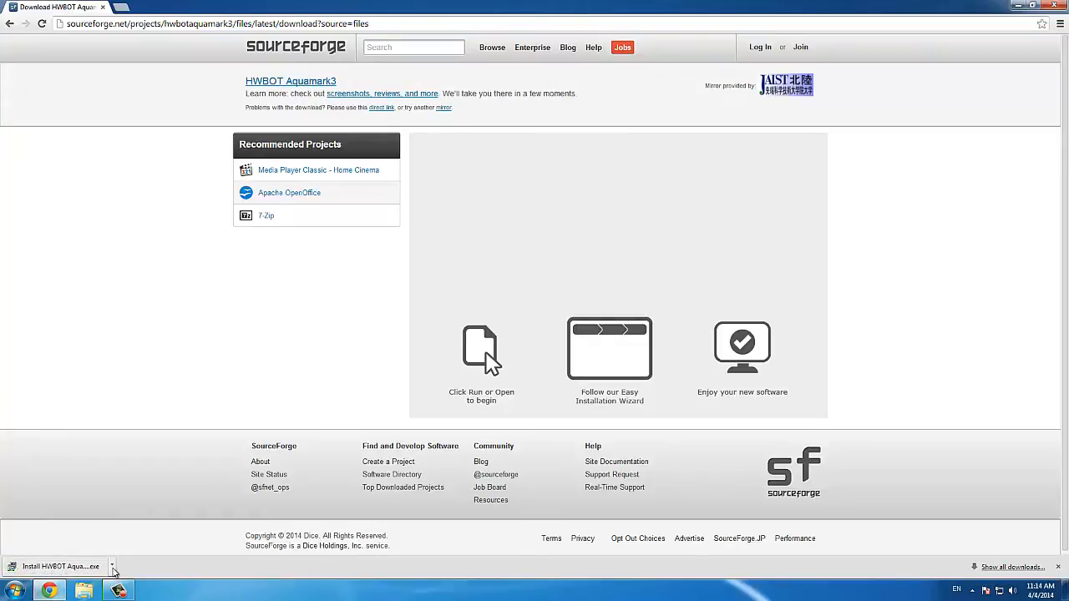
pyautogui.click(58, 566)
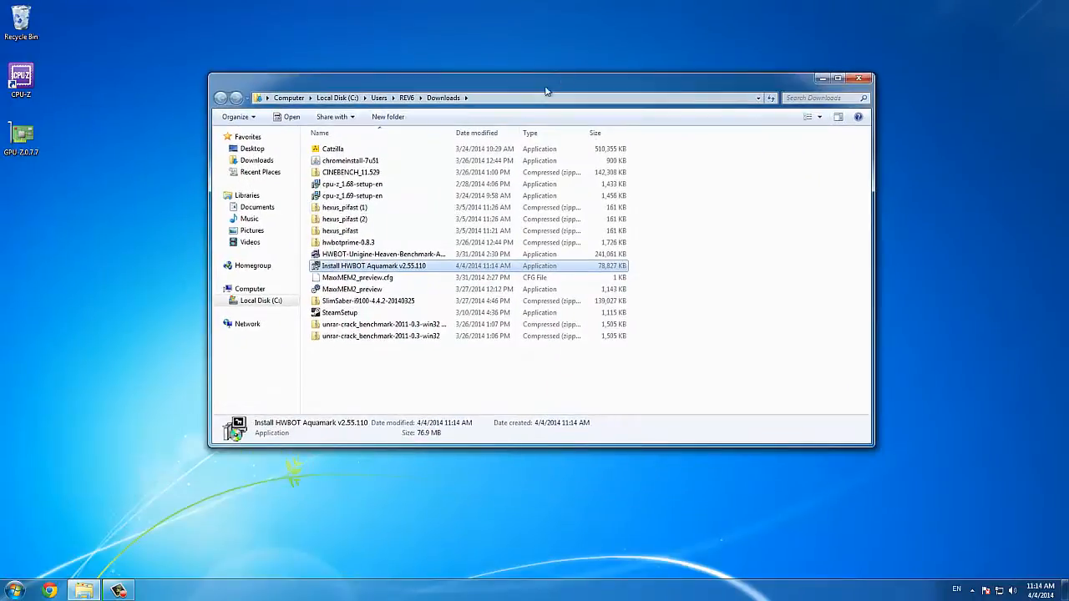
# - Launch the v2.55.110 installer from Downloads, allow it to run, and keep default components
pyautogui.doubleClick(372, 266)
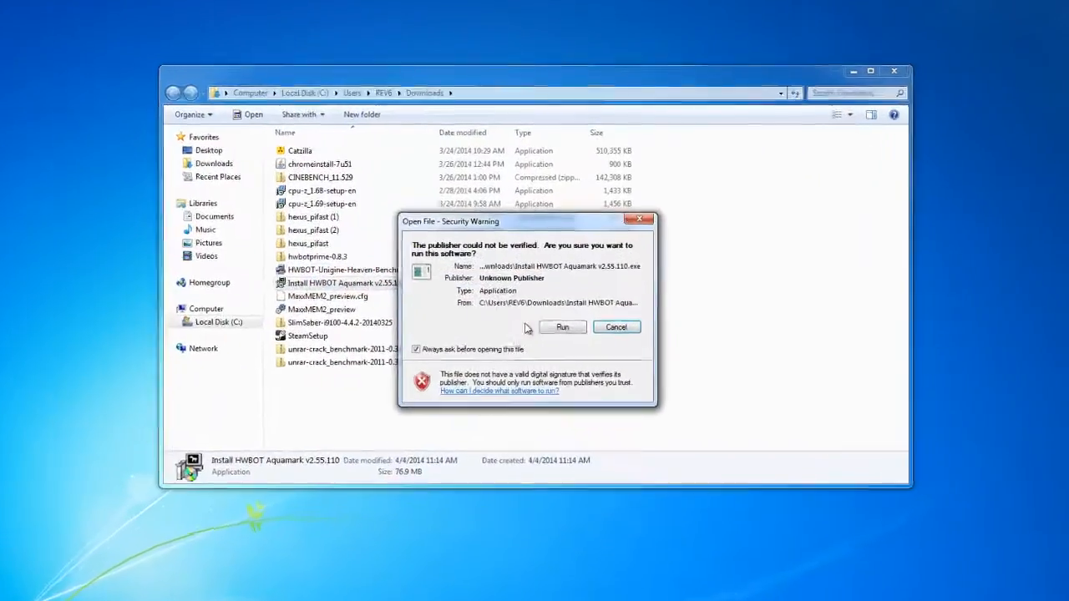
pyautogui.click(562, 326)
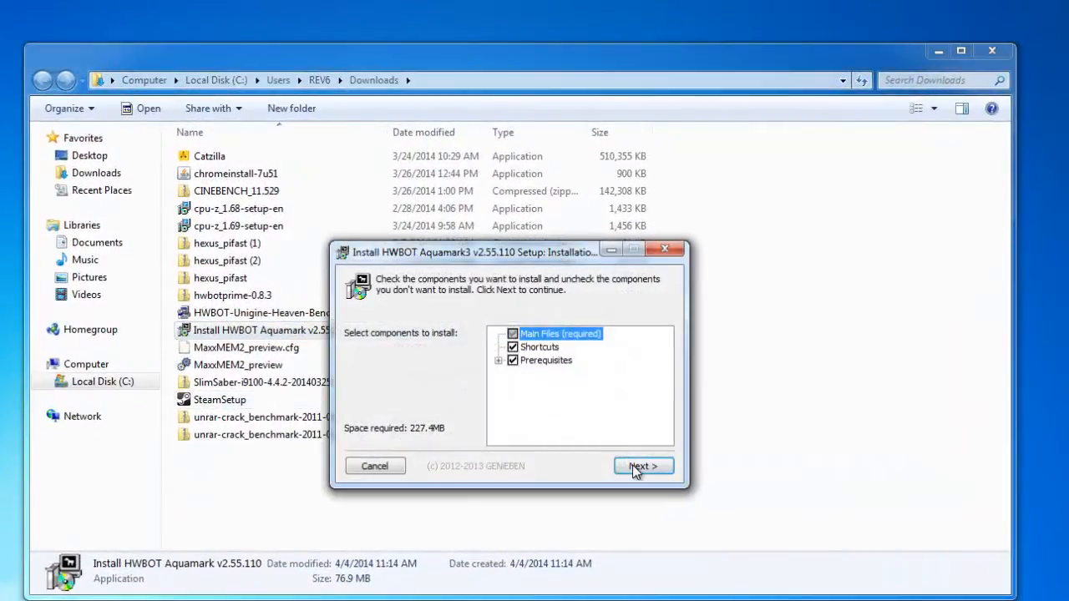
pyautogui.click(643, 466)
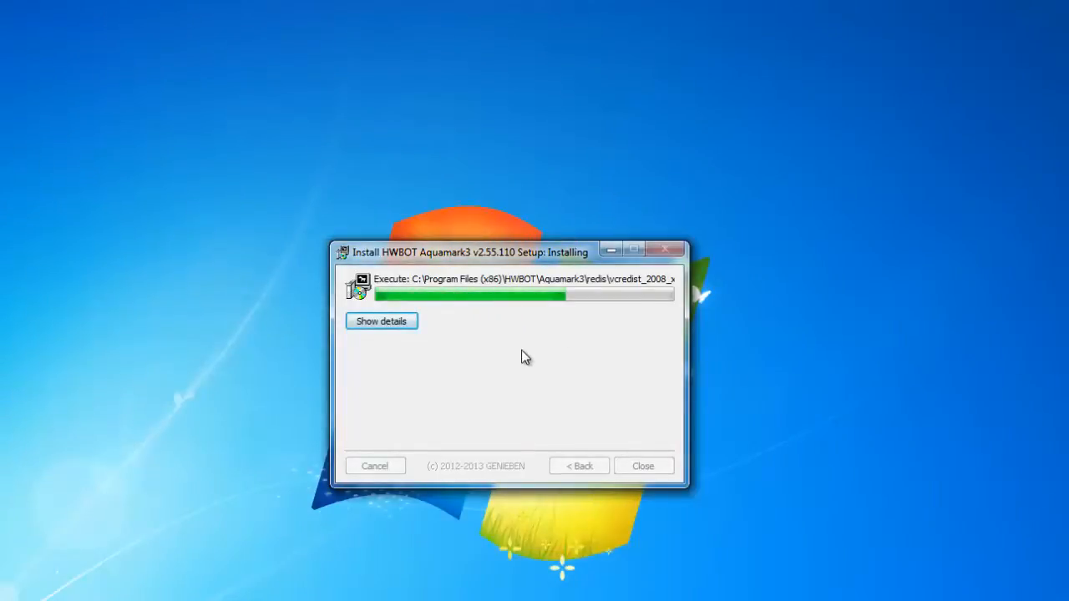
# - Finish the Aquamark3 v2.55.110 setup so the benchmark opens
pyautogui.click(642, 465)
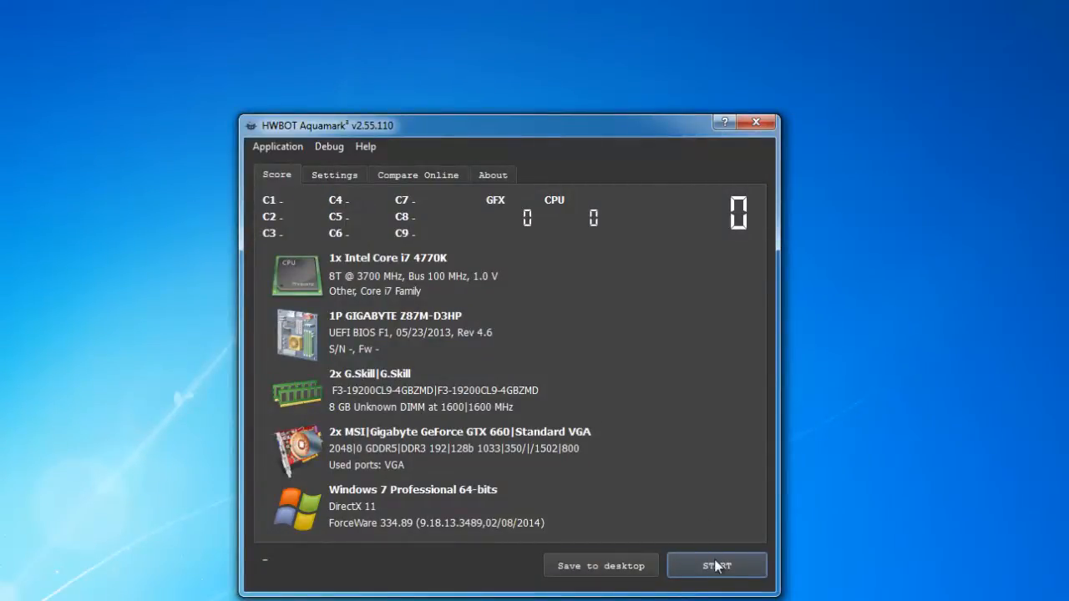
# - Run the Aquamark3 benchmark to a 299615 score (GFX 65587, CPU 27579)
pyautogui.click(716, 565)
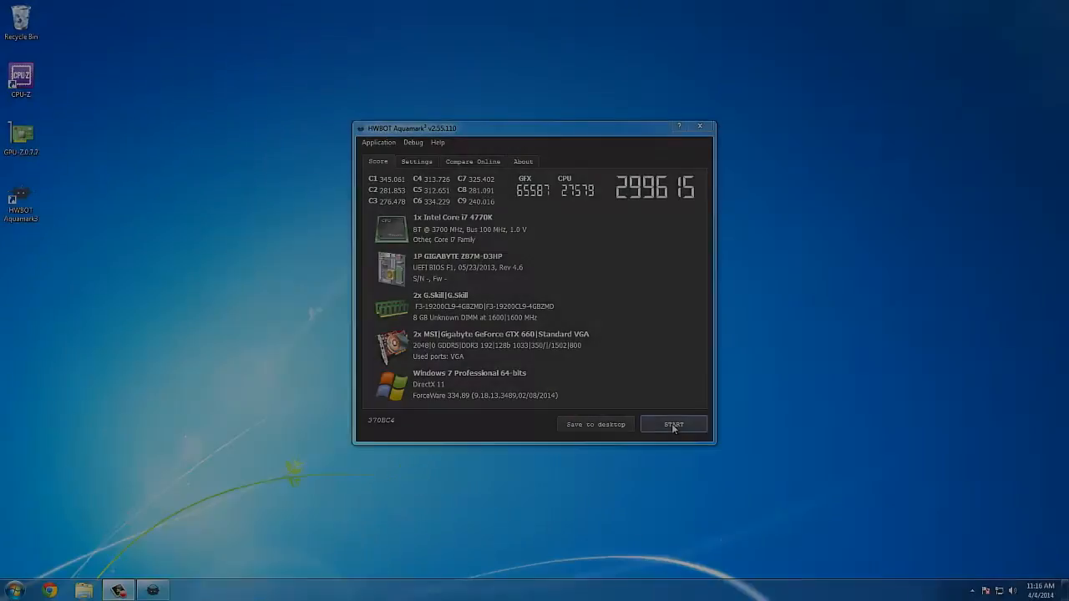
pyautogui.moveTo(268, 255)
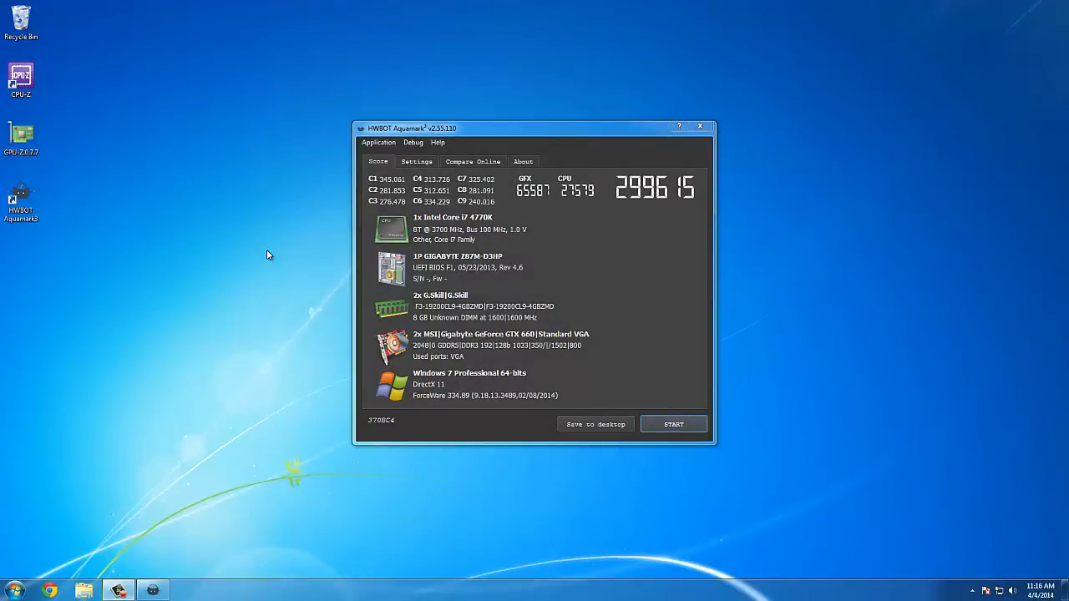
pyautogui.click(20, 79)
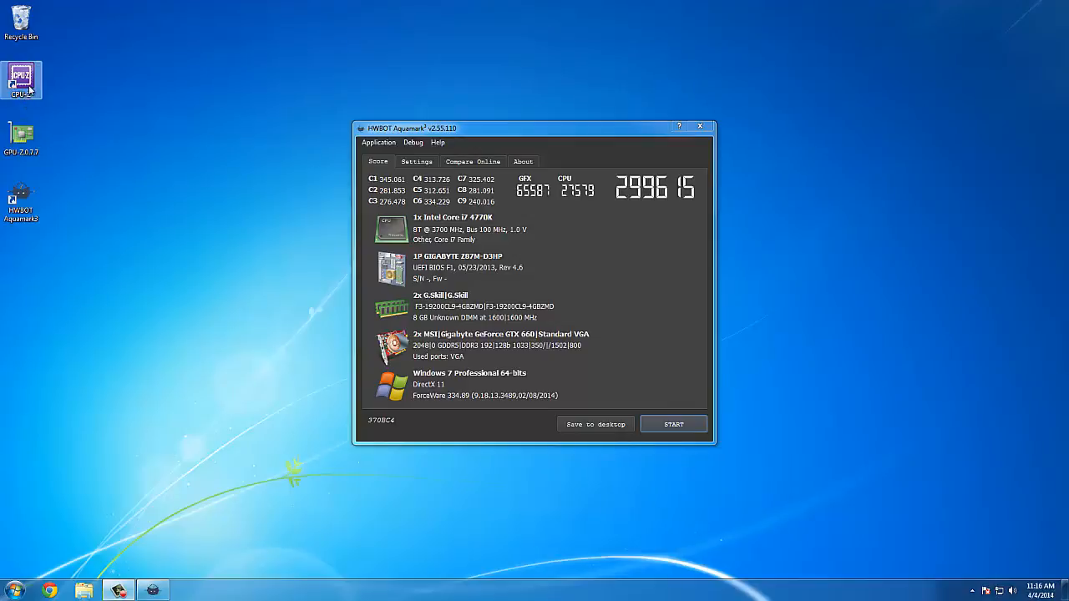
# - Move the Aquamark score window top-left and place the CPU-Z details beside it
pyautogui.moveTo(534, 128); pyautogui.dragTo(481, 97)
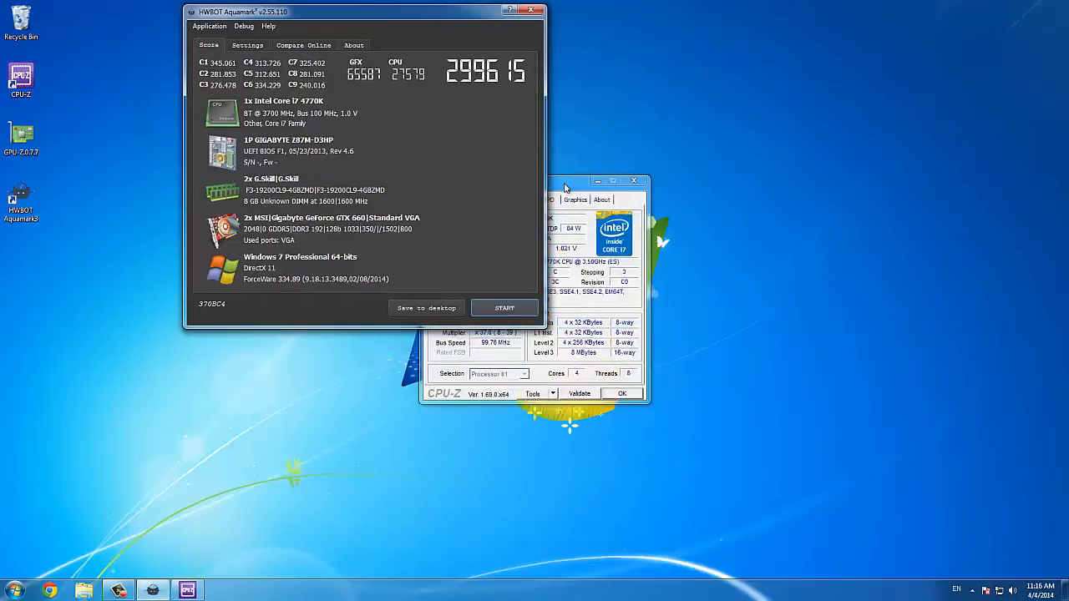
pyautogui.moveTo(563, 182); pyautogui.dragTo(664, 10)
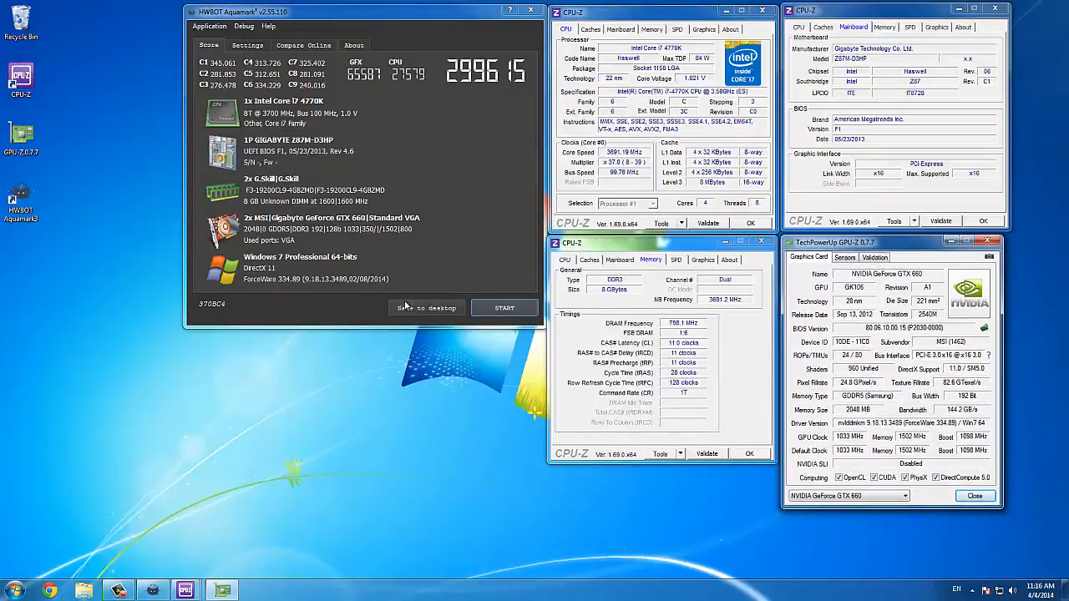
# - Save the result to the desktop as 299615.hwbot and dismiss the confirmation
pyautogui.click(427, 307)
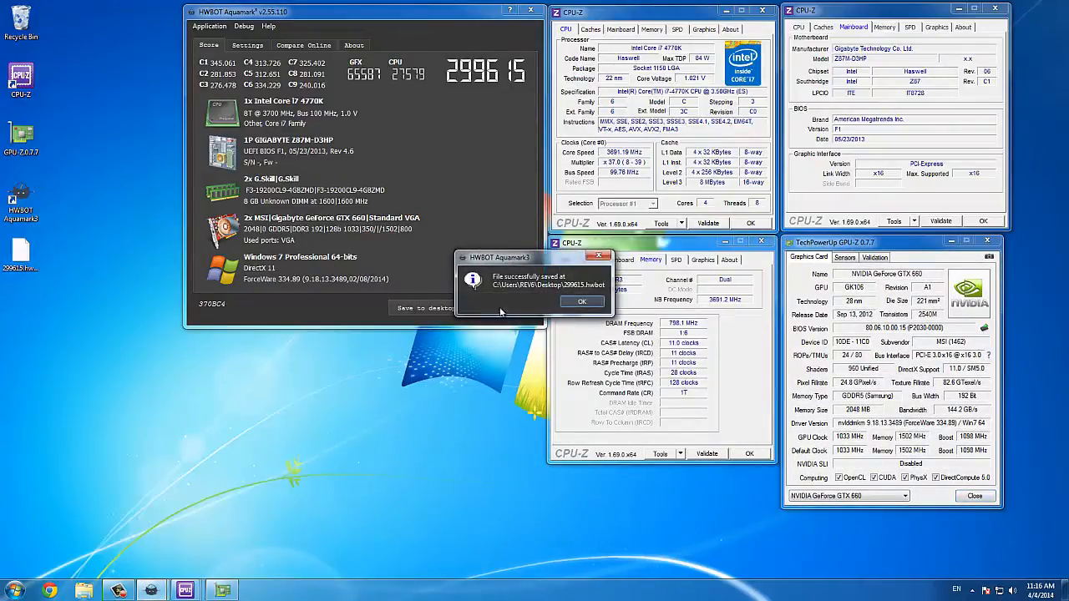
pyautogui.click(582, 300)
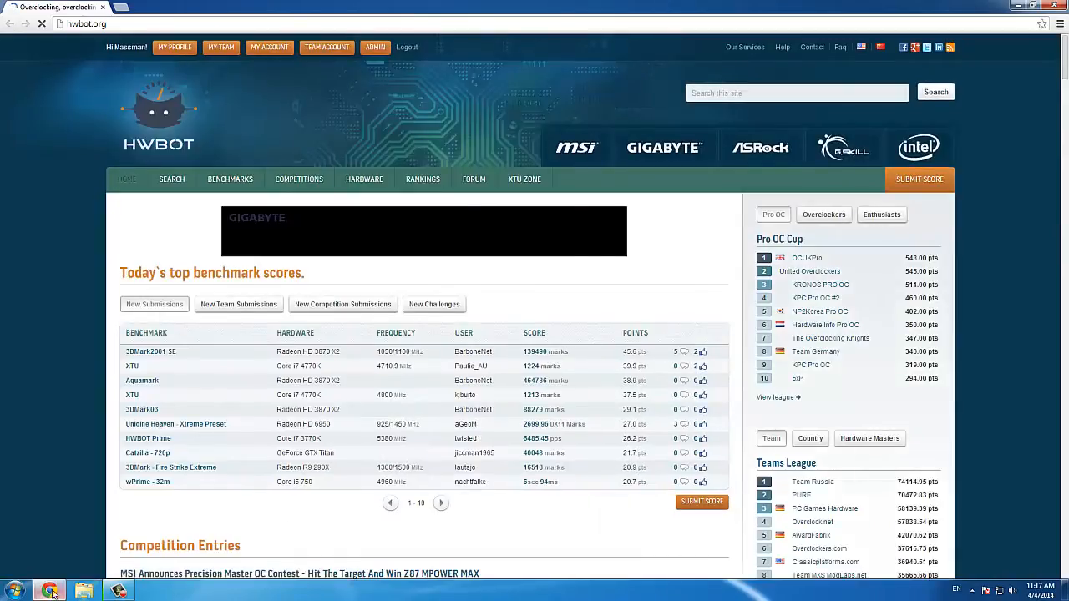
# - Open HWBOT's Submit Score page and scroll down to the Videocard benchmarks
pyautogui.click(918, 179)
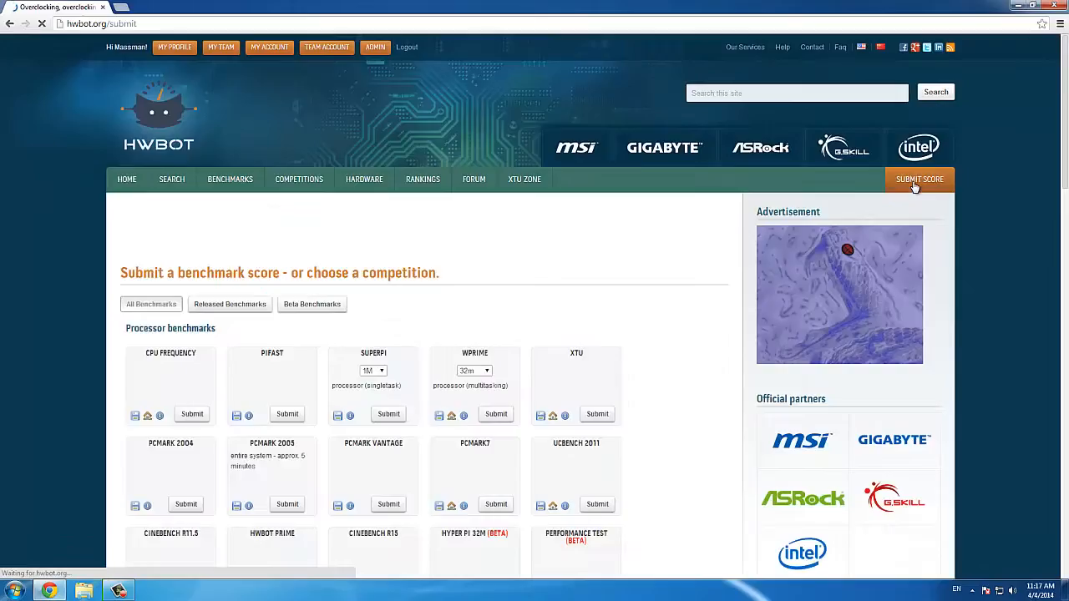
pyautogui.scroll(-3)
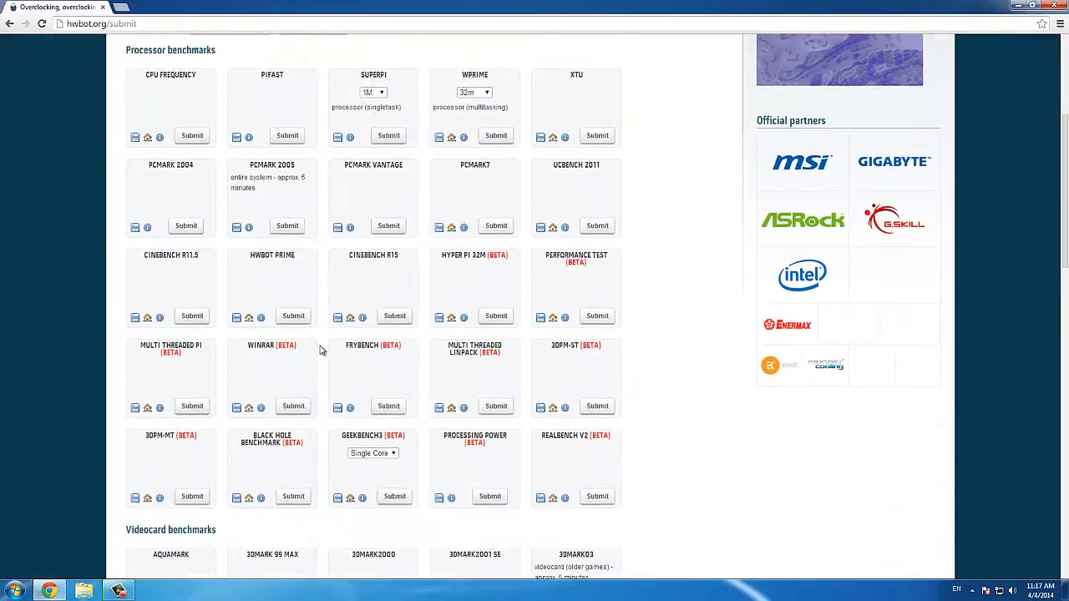
pyautogui.scroll(-3)
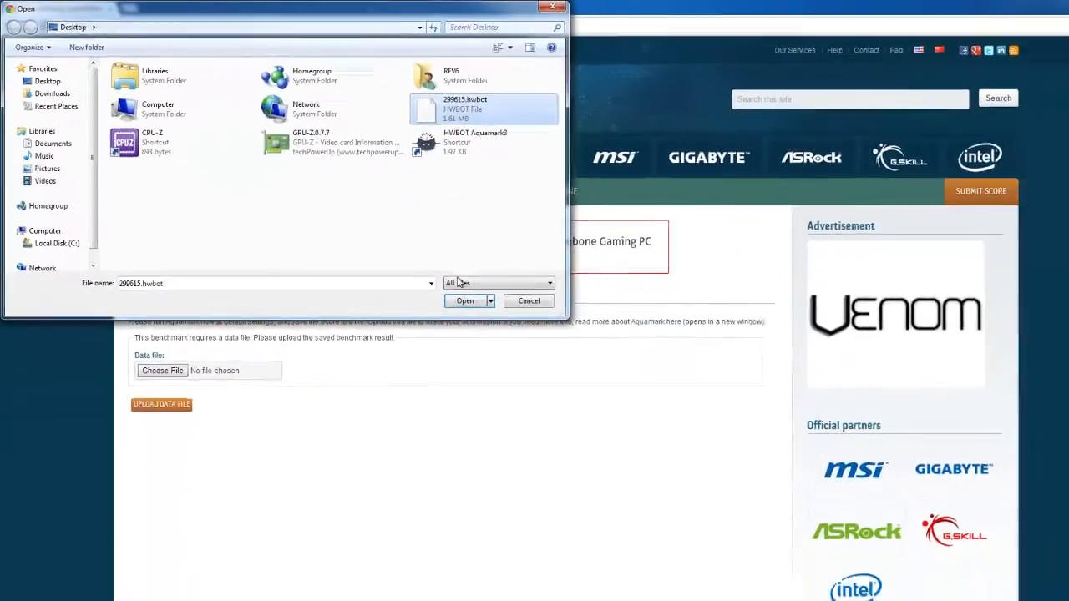
# - Choose 299615.hwbot and upload it as the Aquamark data file
pyautogui.click(464, 301)
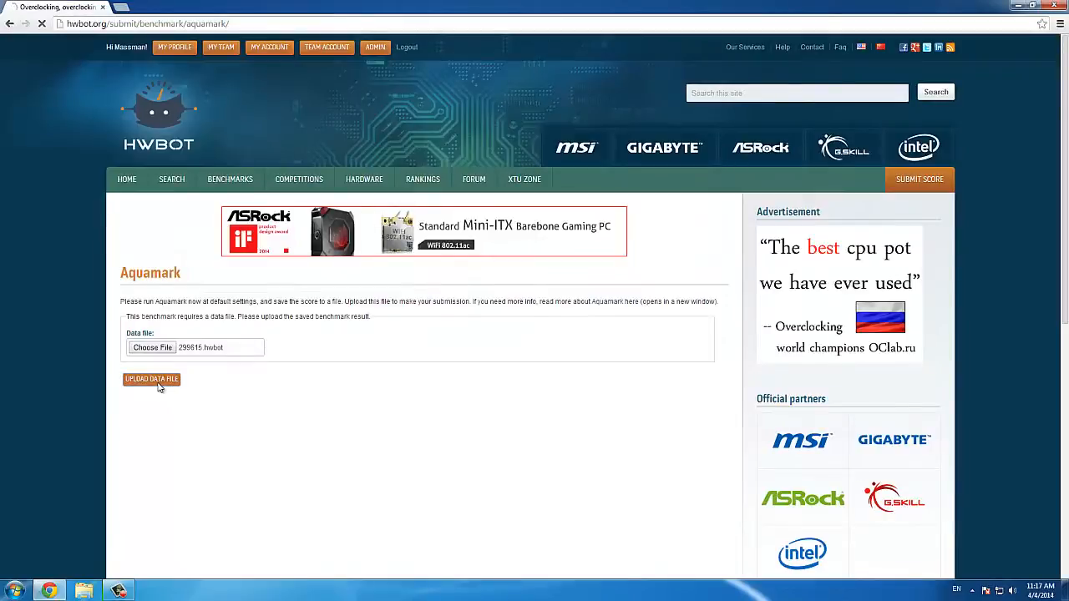
pyautogui.click(151, 379)
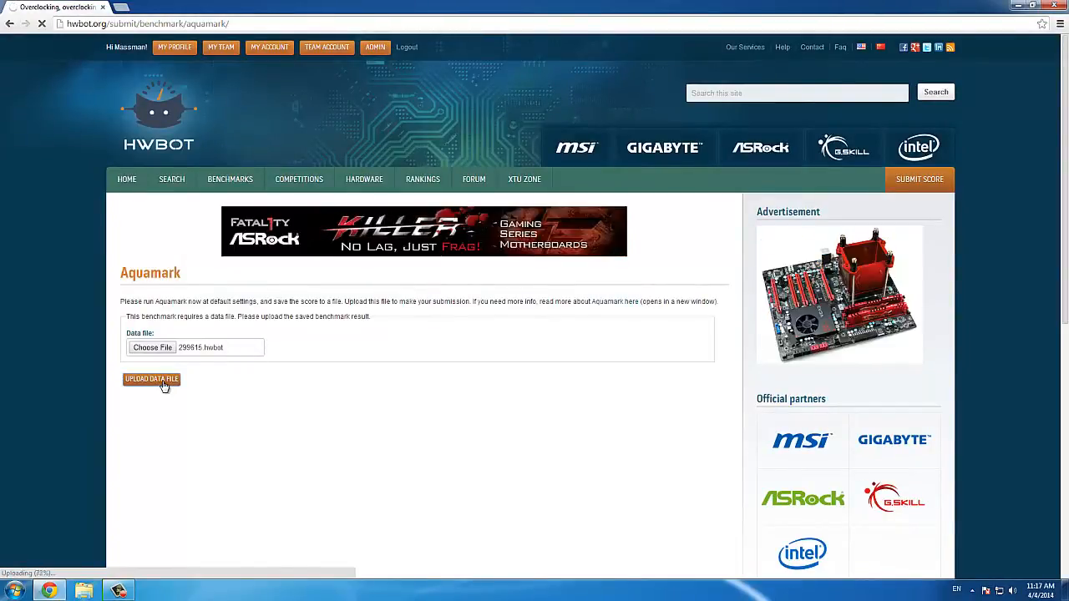
pyautogui.click(151, 379)
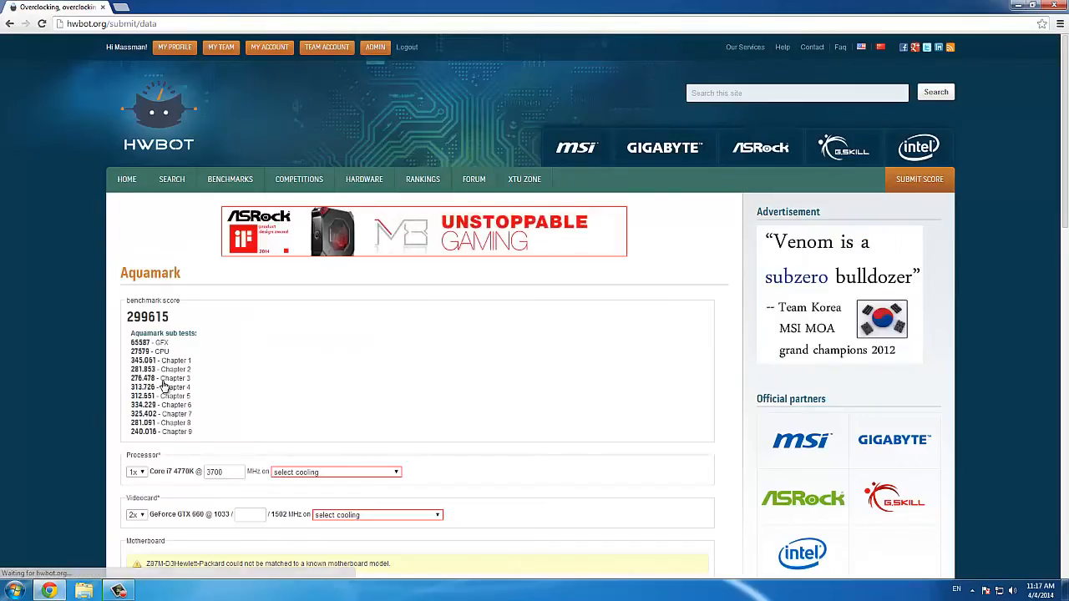
# - Set processor and videocard cooling to Standard Stock Cooling
pyautogui.click(334, 194)
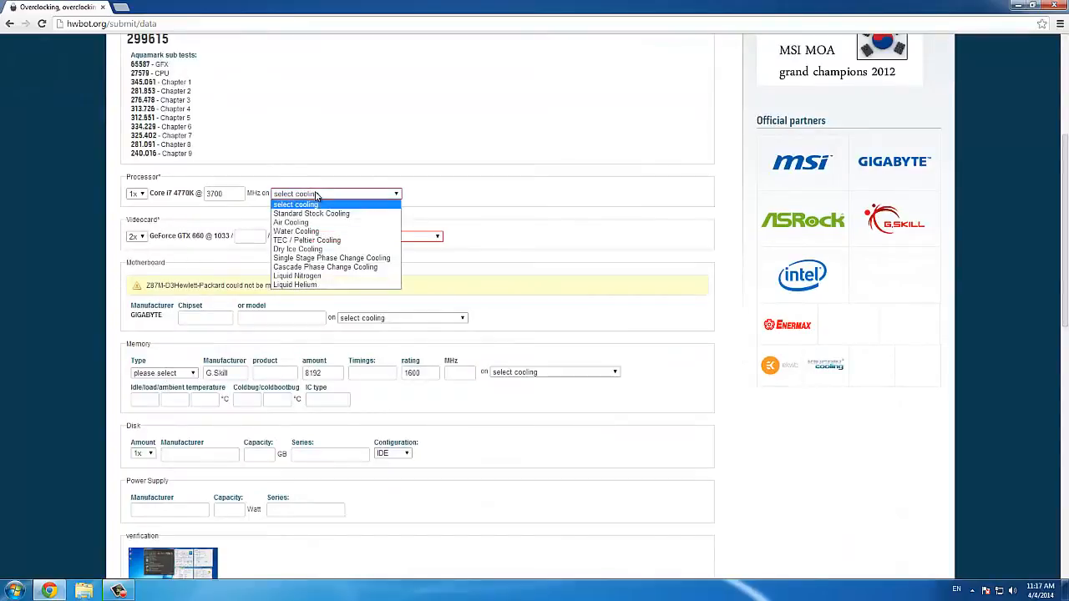
pyautogui.click(310, 213)
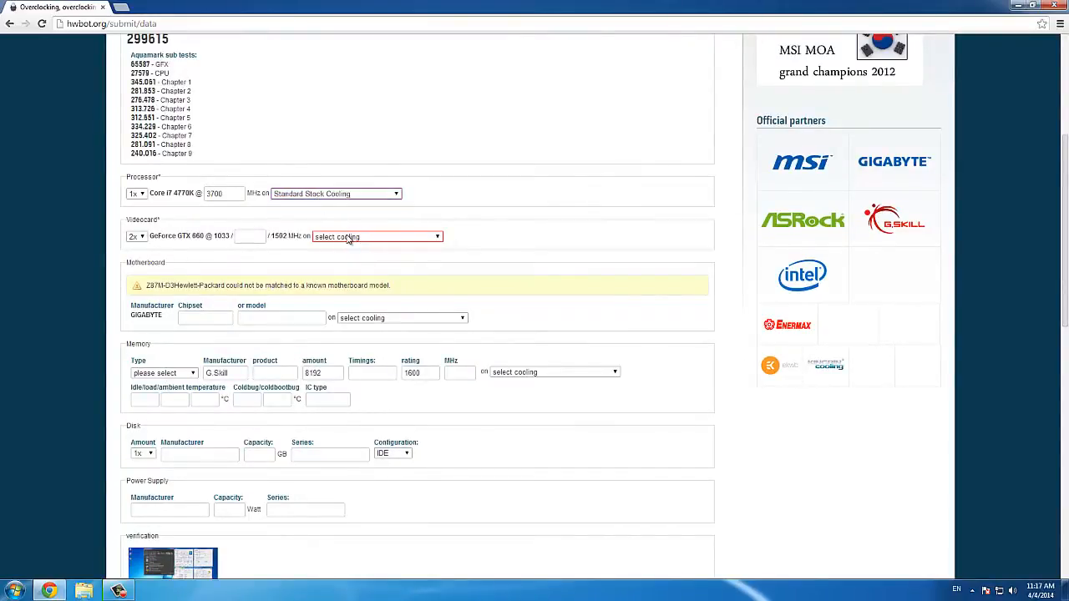
pyautogui.click(376, 236)
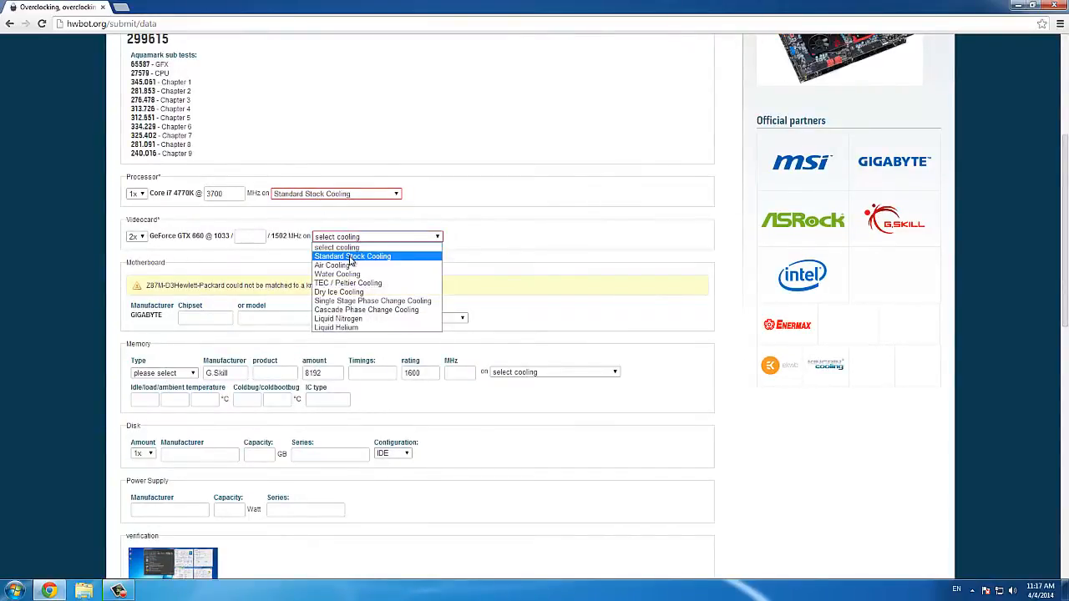
pyautogui.moveTo(334, 265)
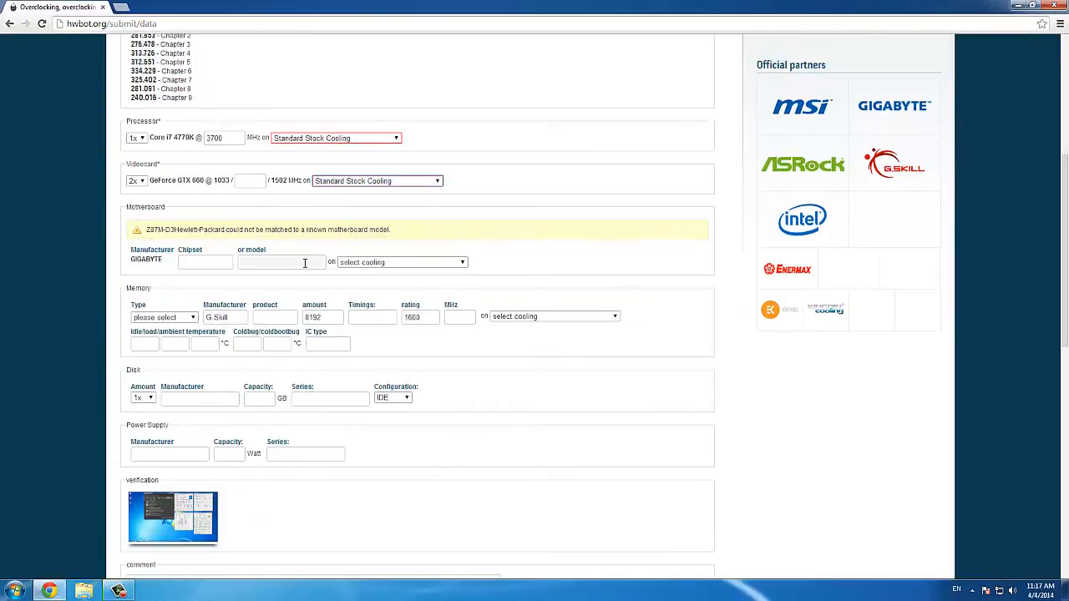
# - Enter motherboard Z87M-D3H and memory 800 MHz, accept the rules, and submit
pyautogui.write('z87m')
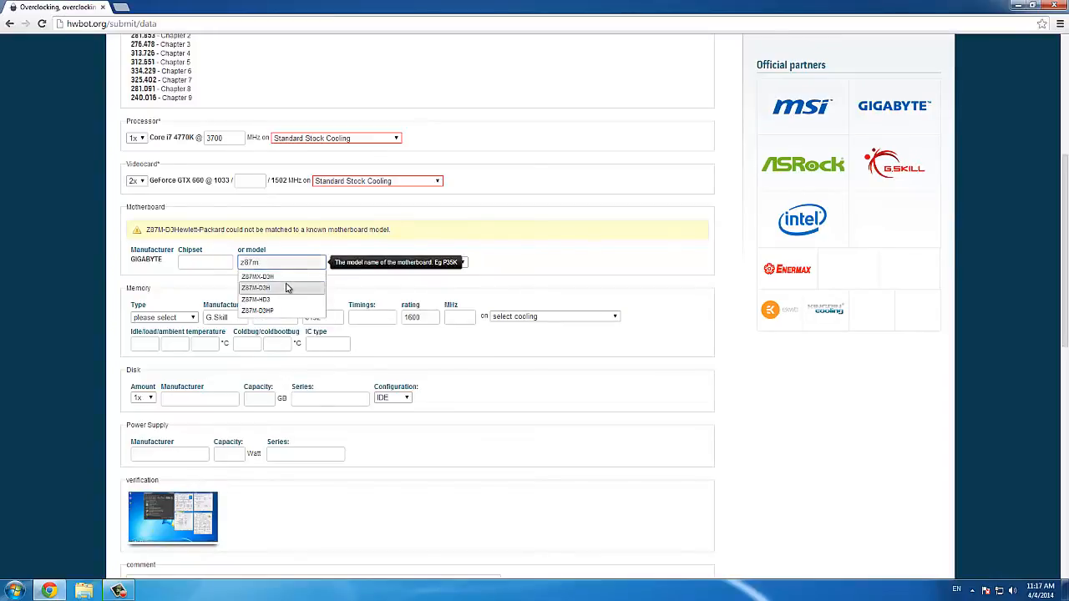
pyautogui.click(256, 276)
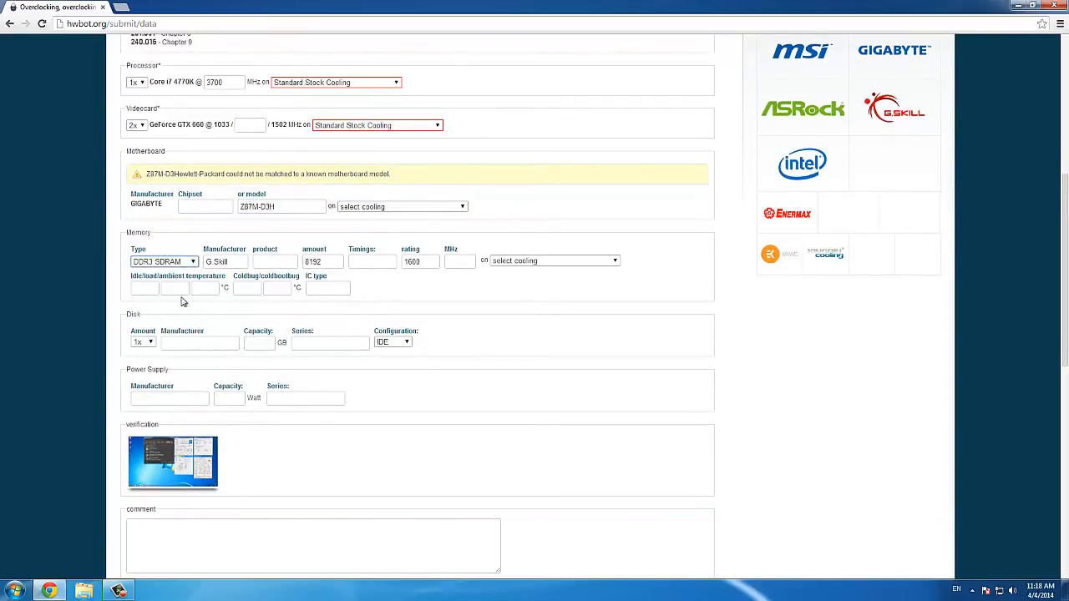
pyautogui.write('800')
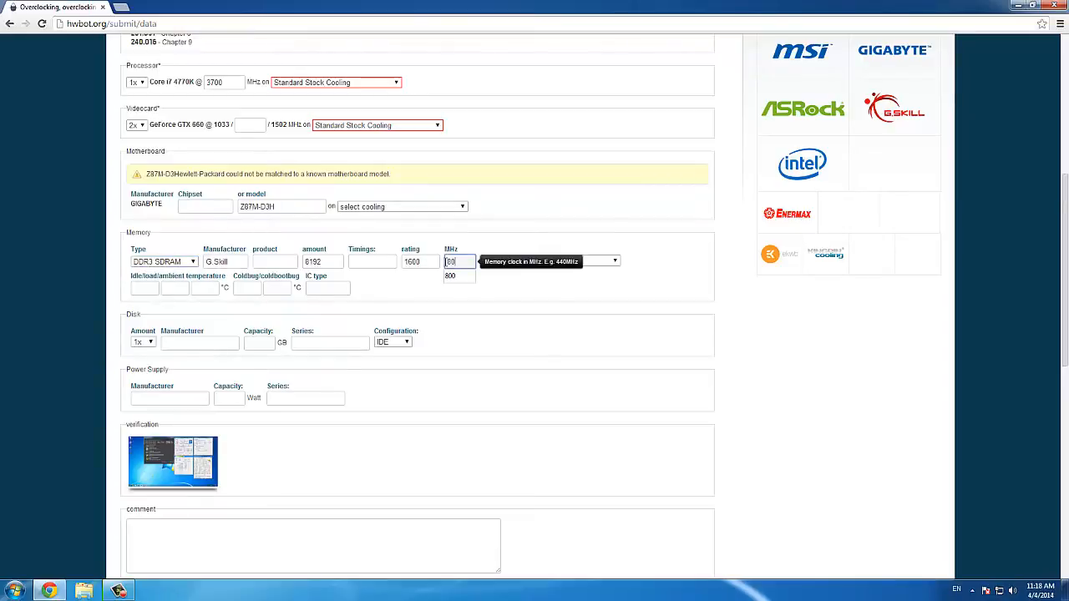
pyautogui.scroll(-3)
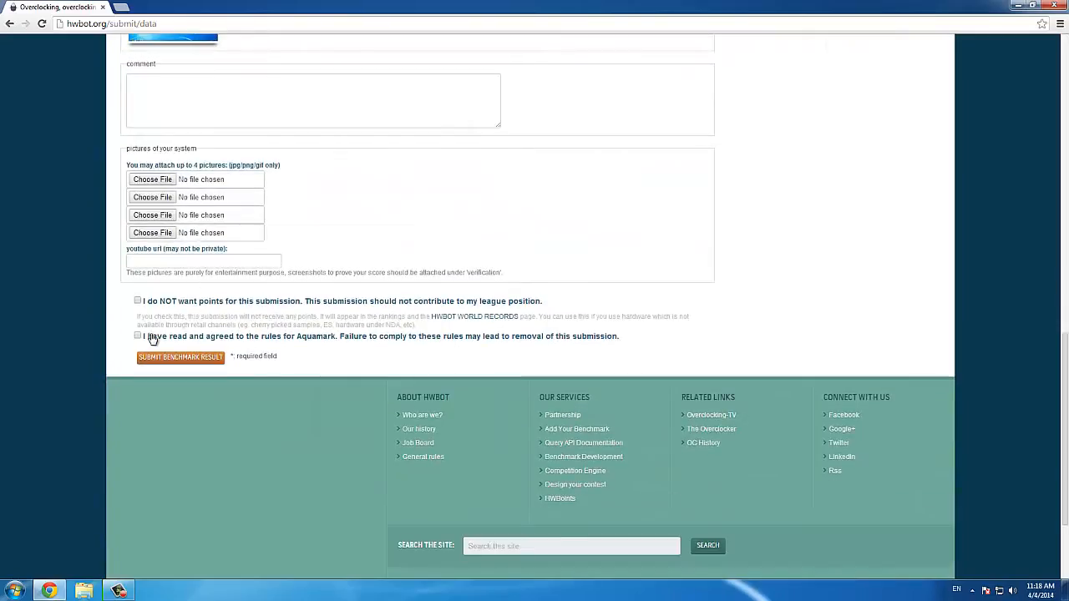
pyautogui.click(180, 357)
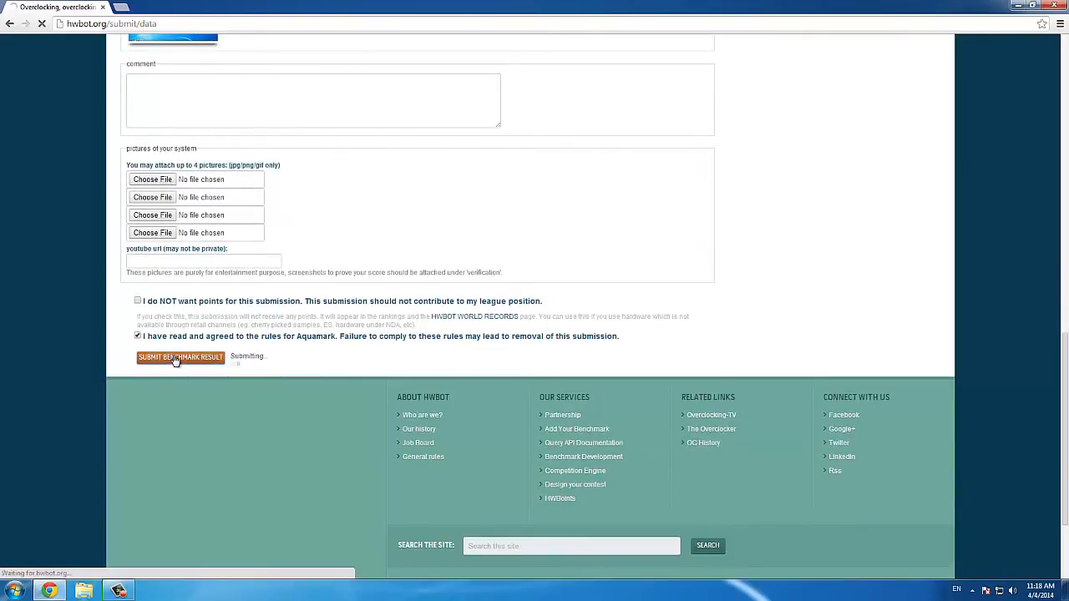
pyautogui.click(180, 357)
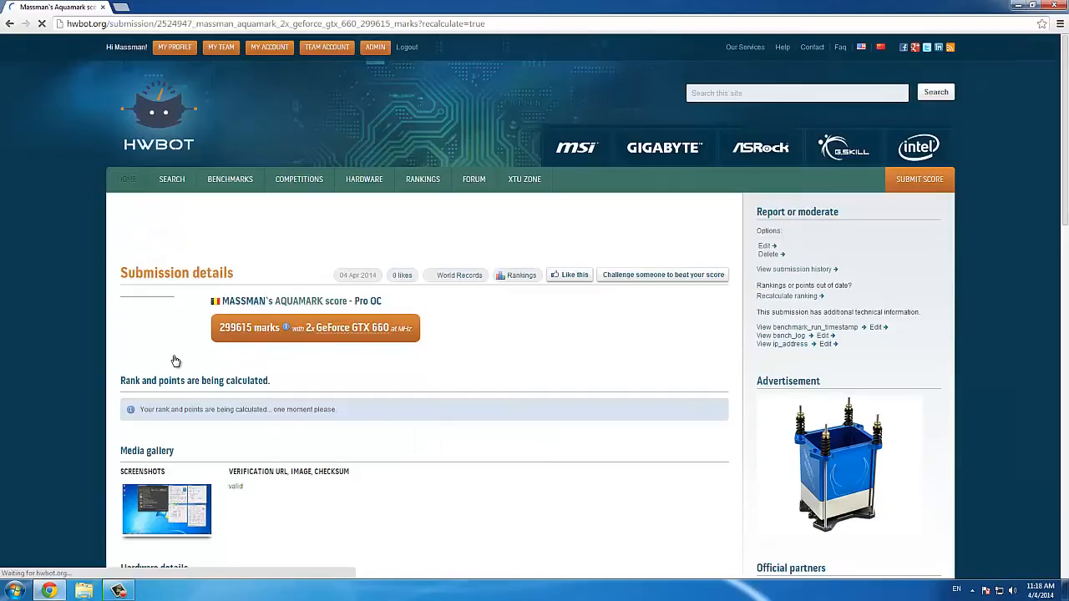